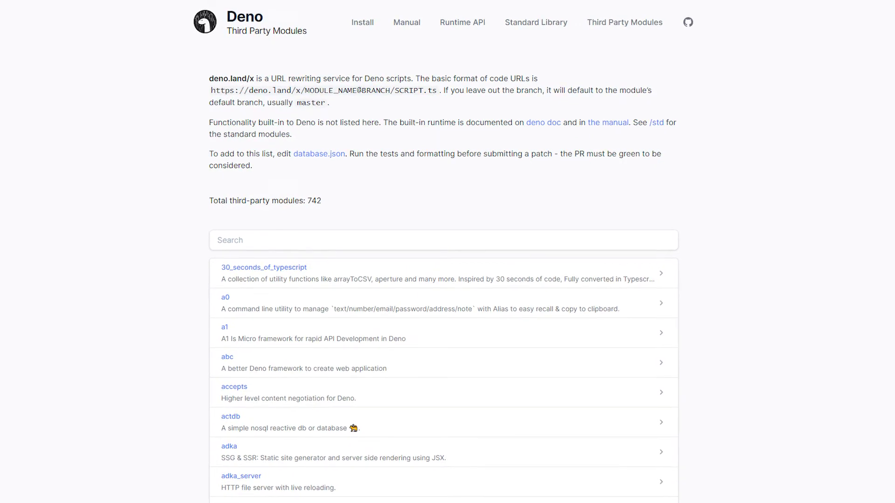
scroll("down", 3)
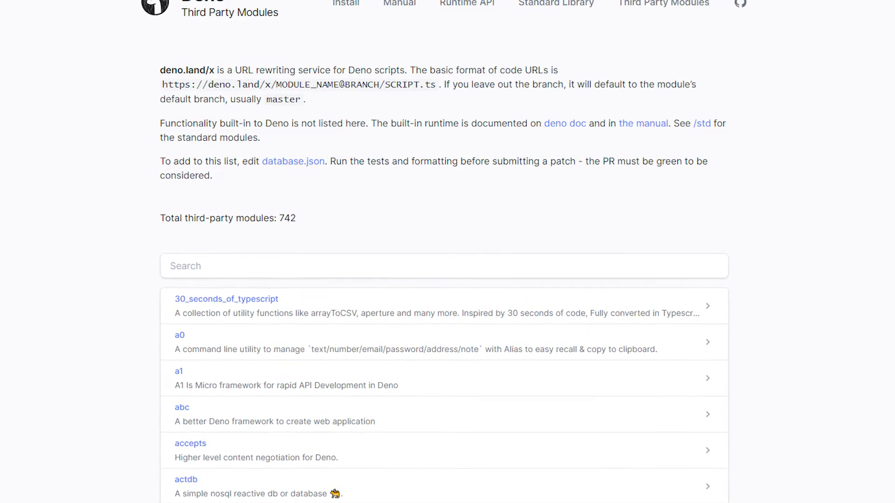
scroll("down", 3)
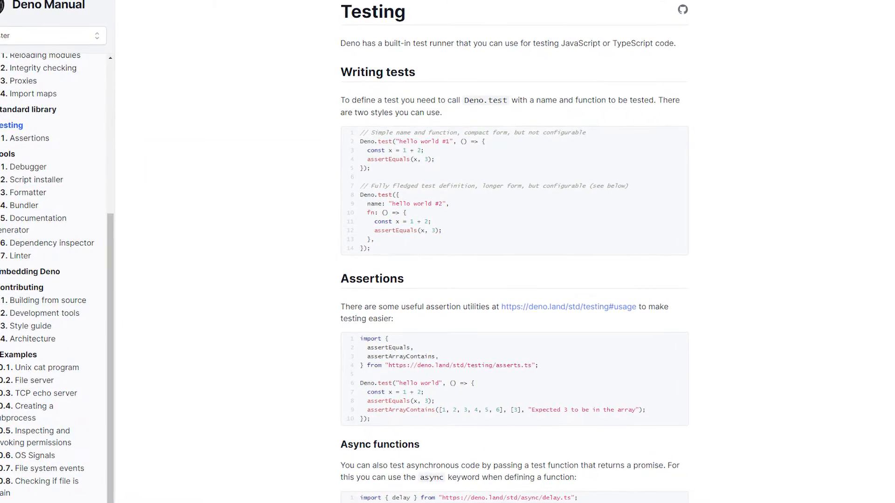
scroll("down", 3)
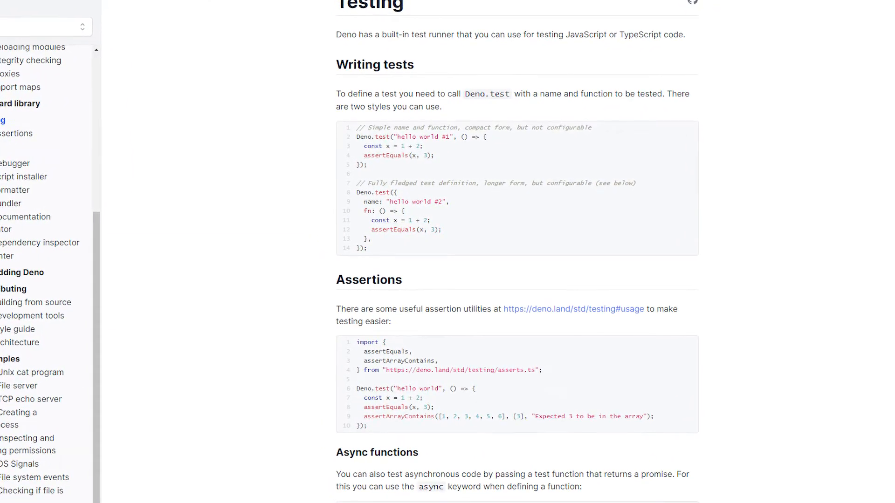
scroll("down", 3)
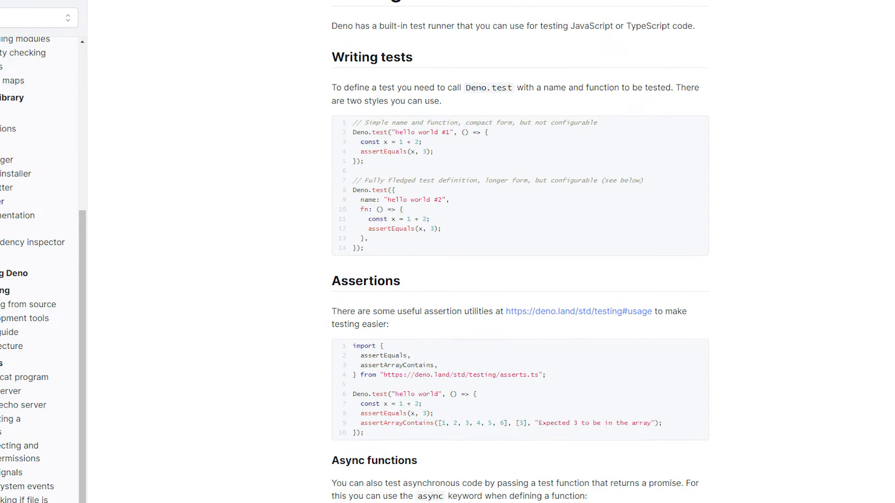
scroll("down", 3)
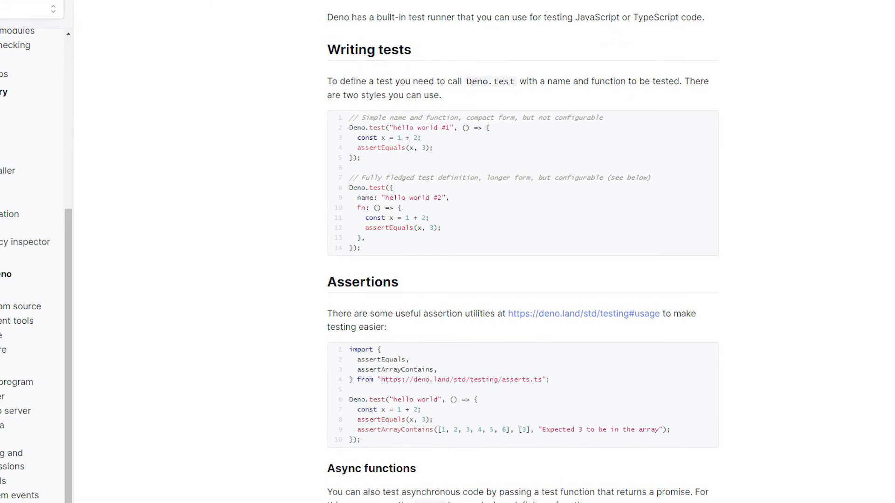
scroll("down", 3)
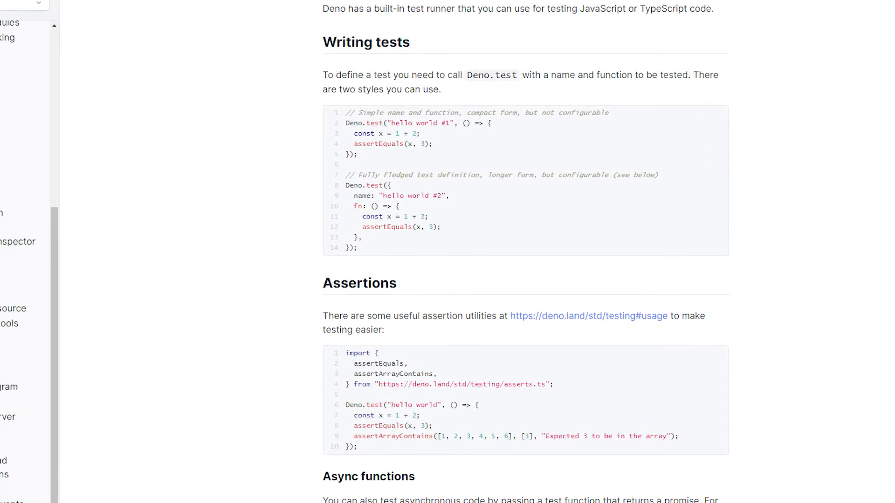